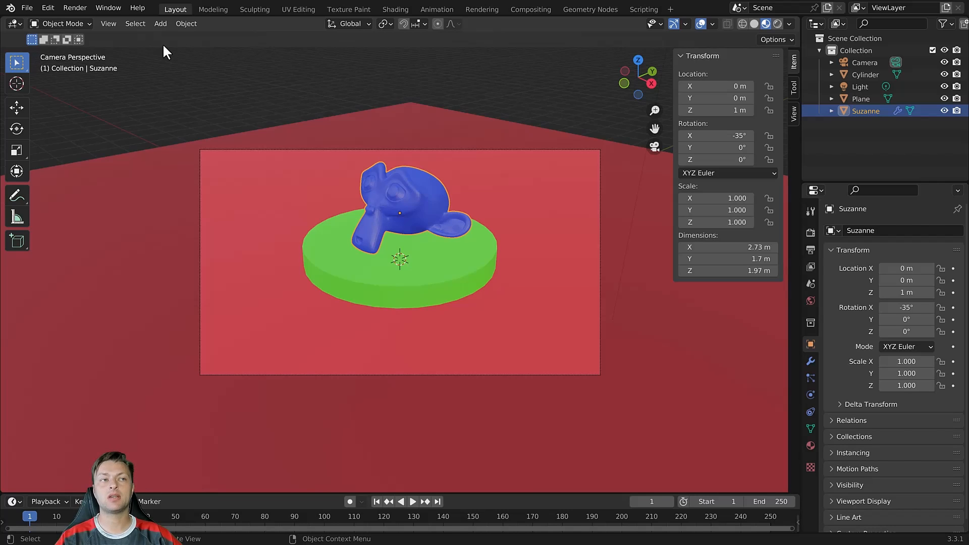
{"action": "mouse_move", "coordinate": [350, 213]}
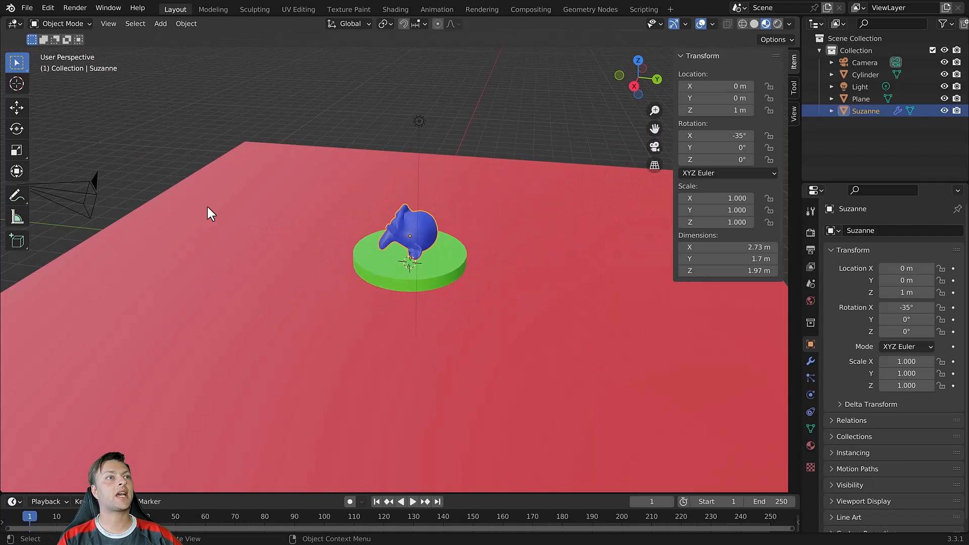
{"action": "mouse_move", "coordinate": [402, 263]}
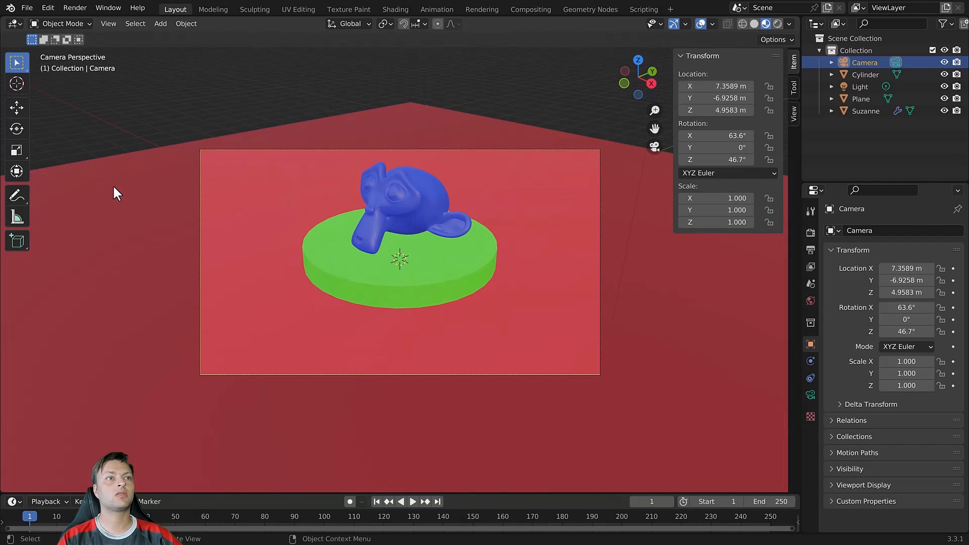
{"action": "mouse_move", "coordinate": [454, 176]}
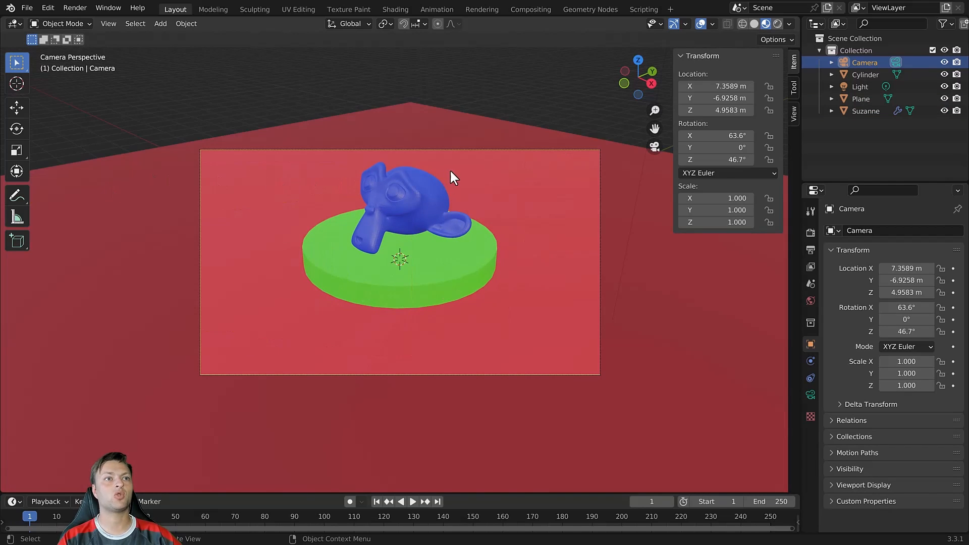
{"action": "mouse_move", "coordinate": [387, 198]}
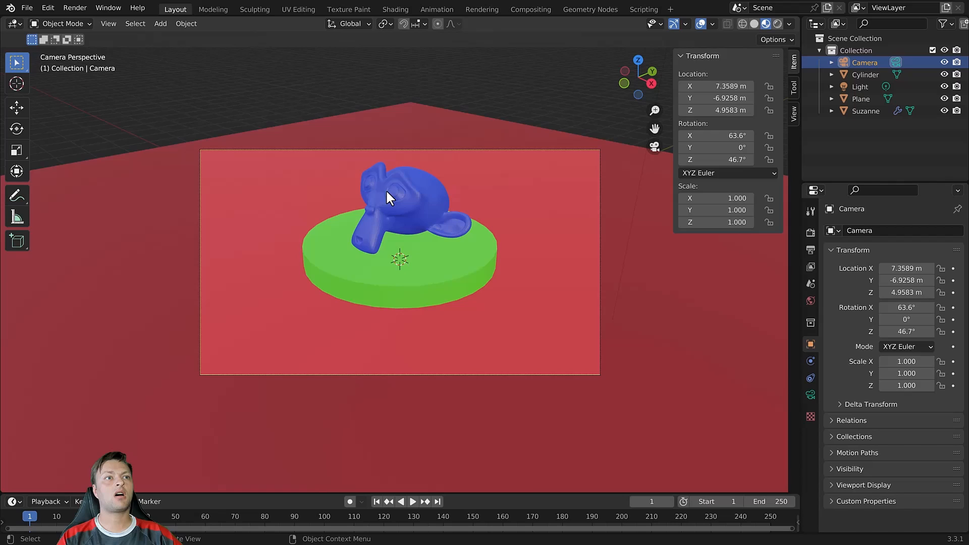
{"action": "mouse_move", "coordinate": [407, 187]}
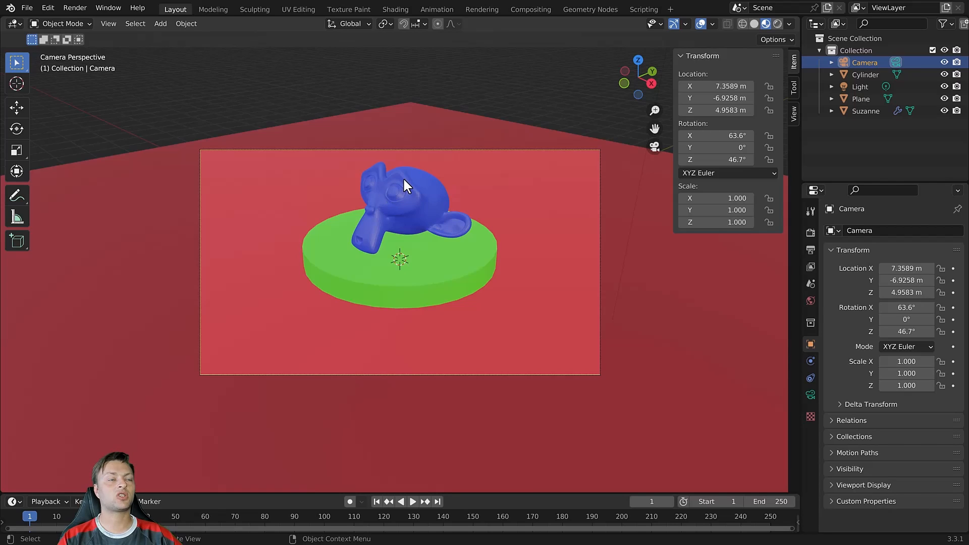
{"action": "mouse_move", "coordinate": [452, 286]}
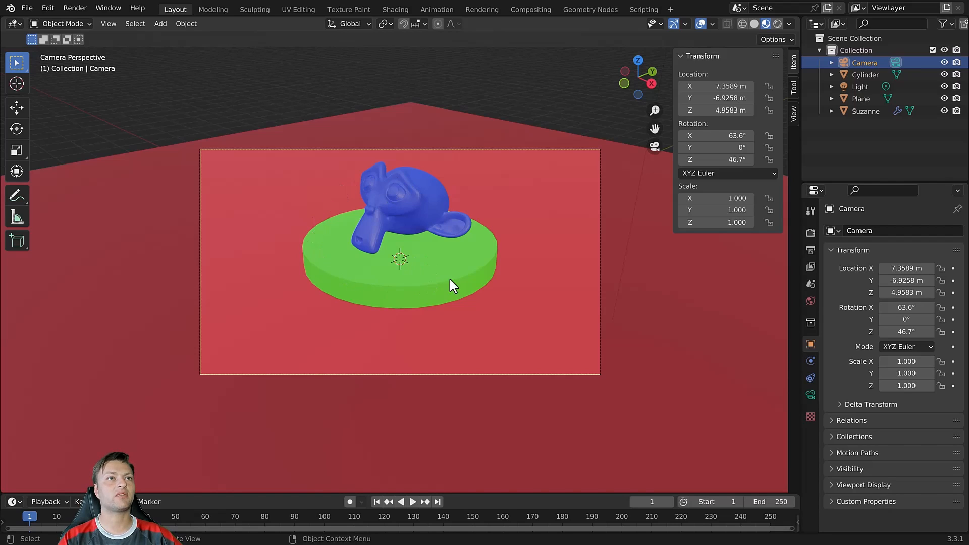
{"action": "mouse_move", "coordinate": [469, 260]}
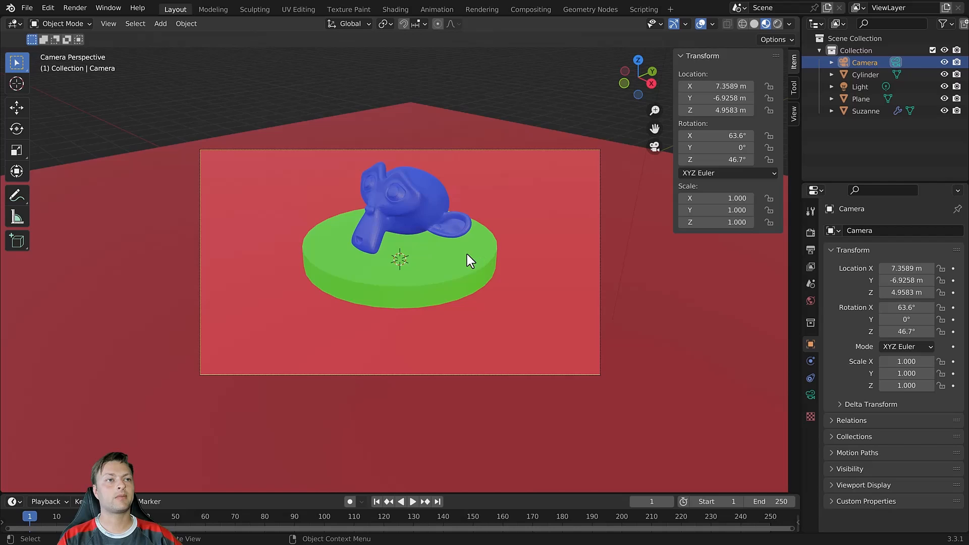
{"action": "mouse_move", "coordinate": [331, 227]}
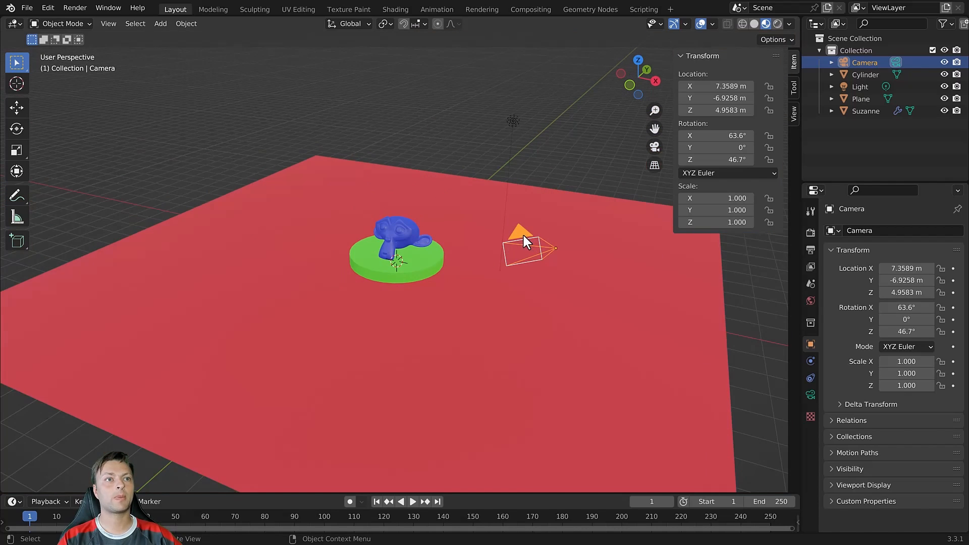
{"action": "mouse_move", "coordinate": [518, 243]}
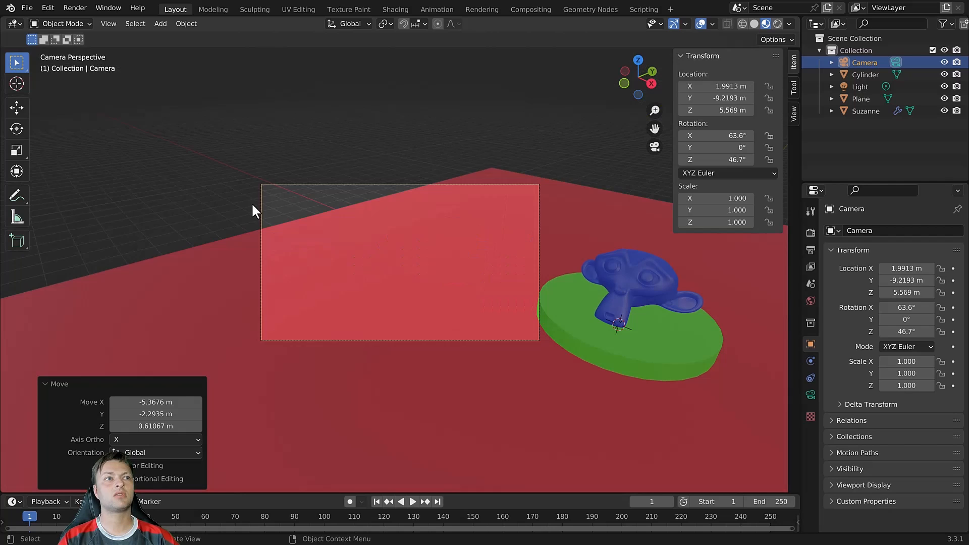
{"action": "mouse_move", "coordinate": [491, 252]}
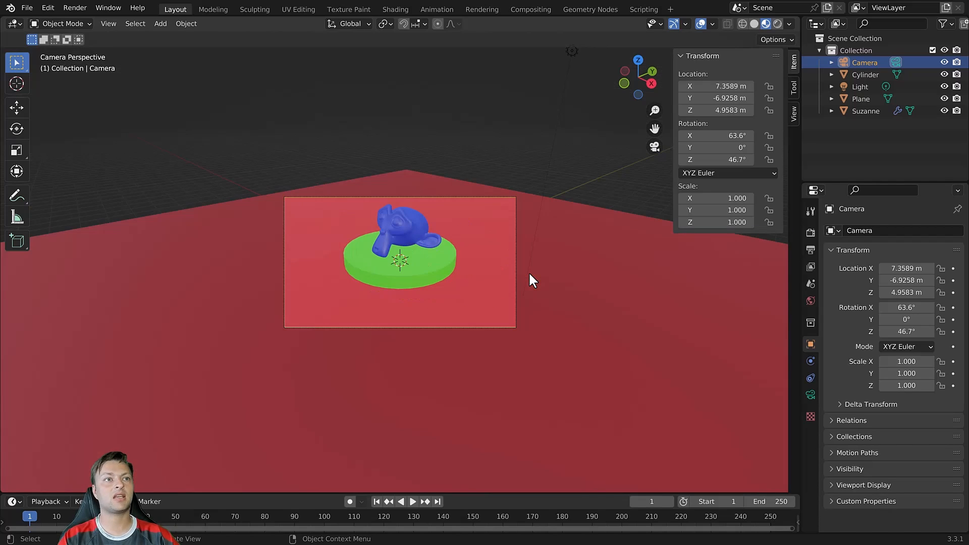
{"action": "mouse_move", "coordinate": [543, 221]}
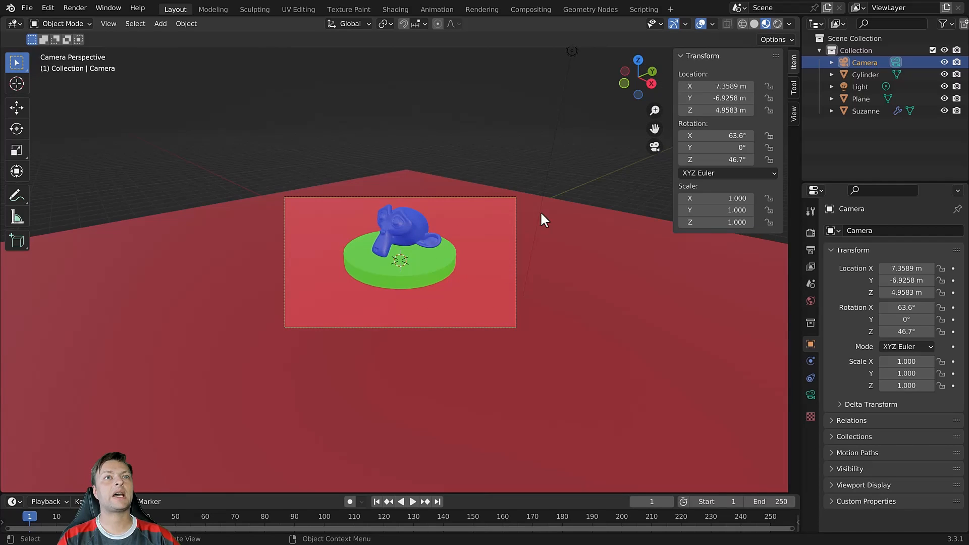
{"action": "mouse_move", "coordinate": [598, 190]}
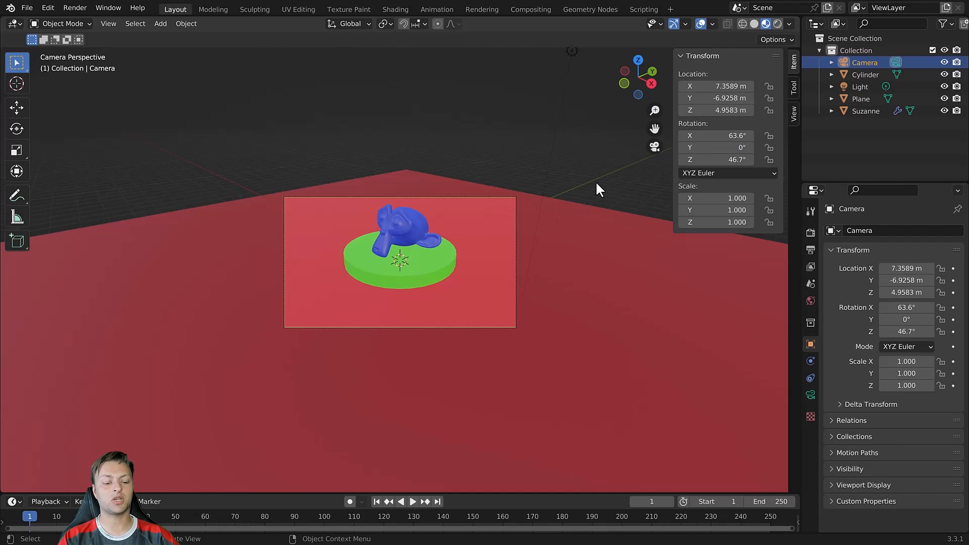
{"action": "mouse_move", "coordinate": [582, 188]}
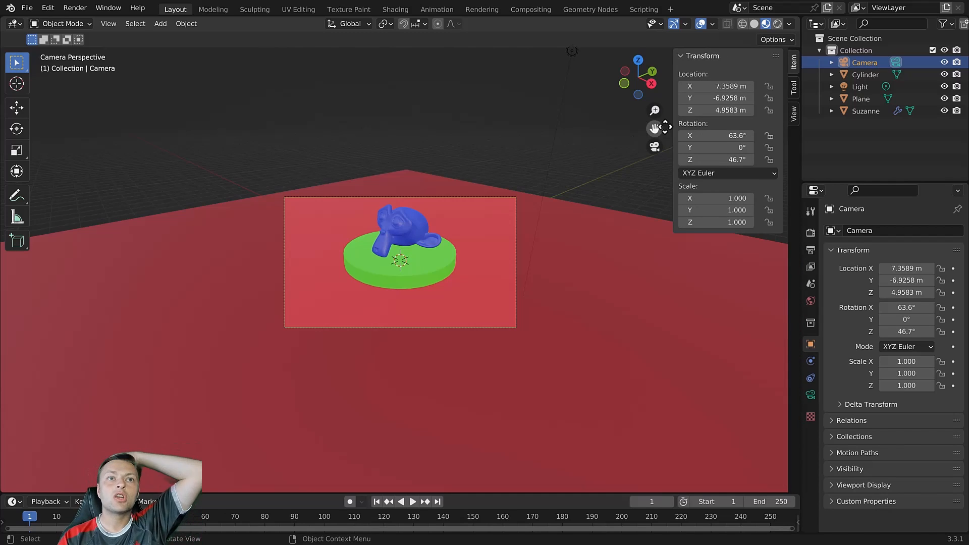
Show the View panel in the viewport's N sidebar with its View Lock options
{"action": "left_click", "coordinate": [793, 115]}
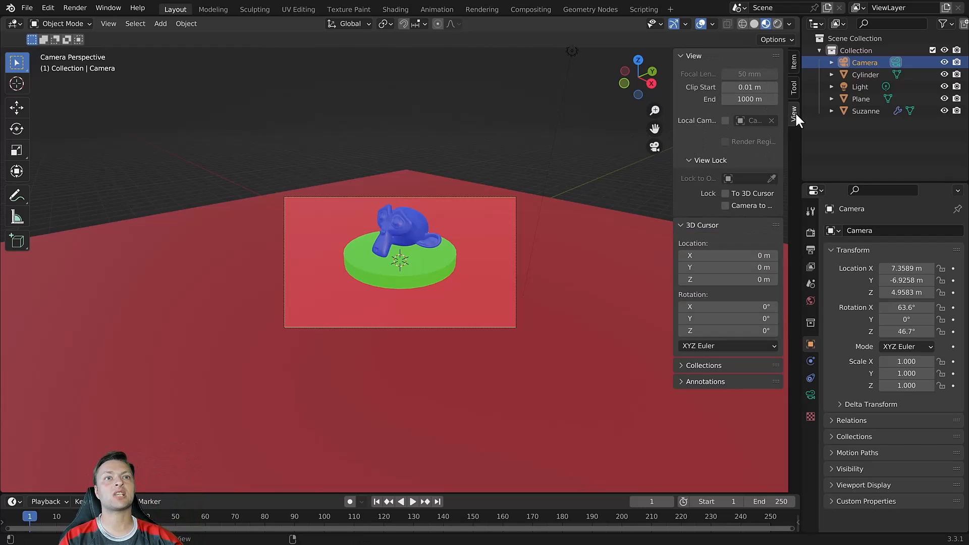
{"action": "mouse_move", "coordinate": [711, 171]}
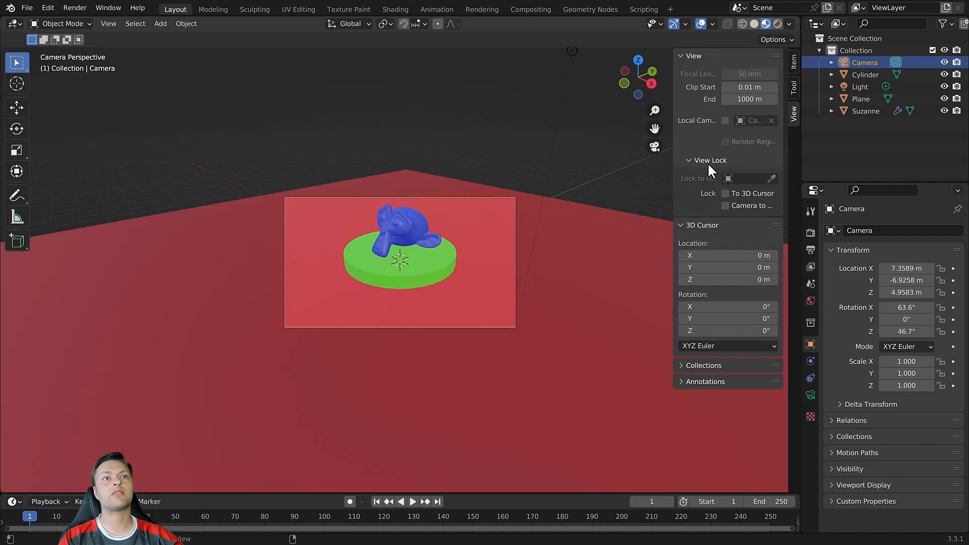
{"action": "mouse_move", "coordinate": [684, 211]}
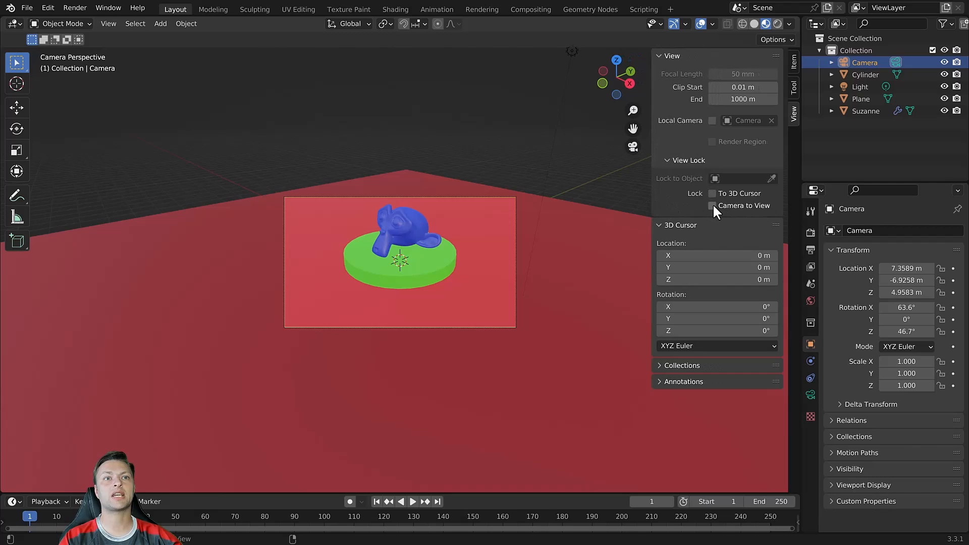
Enable Camera to View so viewport navigation moves the camera
{"action": "left_click", "coordinate": [712, 205]}
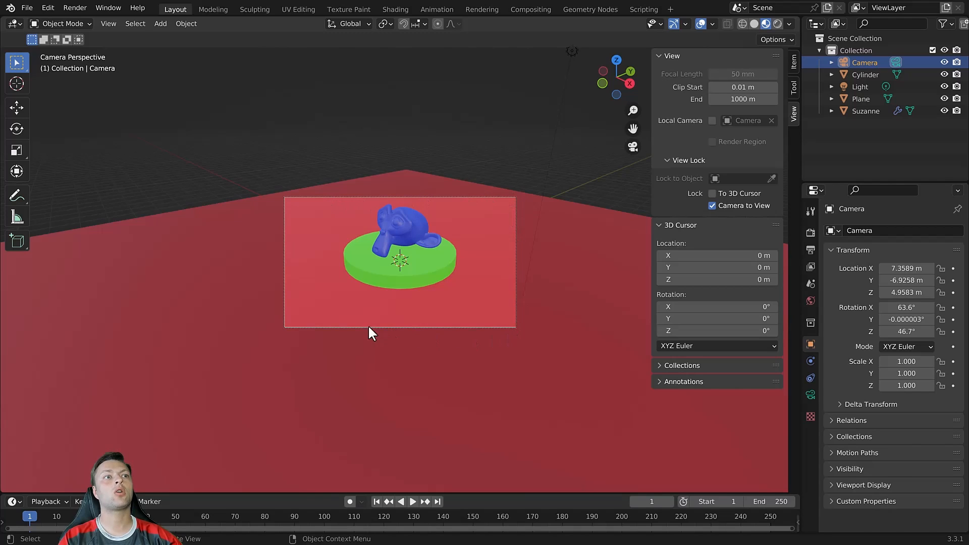
{"action": "mouse_move", "coordinate": [395, 204]}
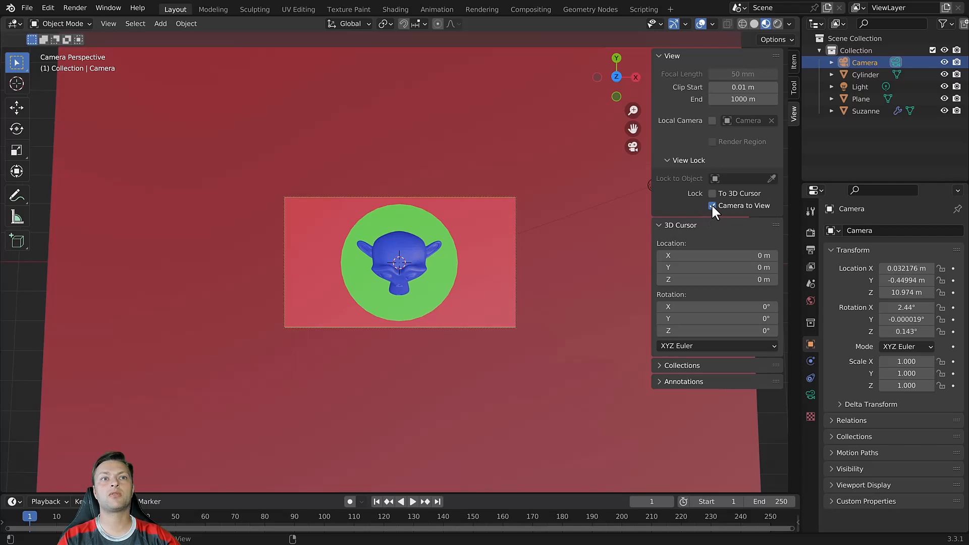
Disable Camera to View, select the camera hovering above Suzanne, then re-enable the lock
{"action": "left_click", "coordinate": [712, 205]}
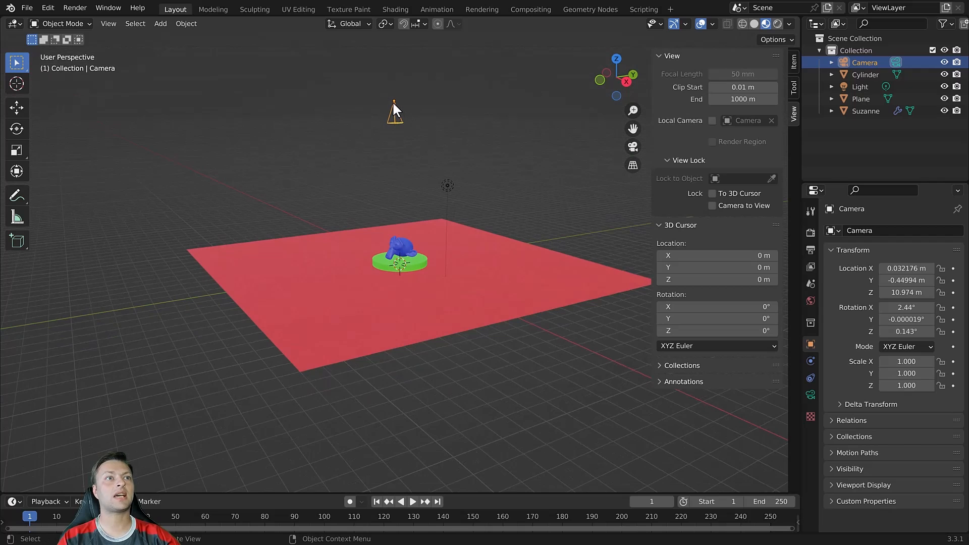
{"action": "mouse_move", "coordinate": [399, 120]}
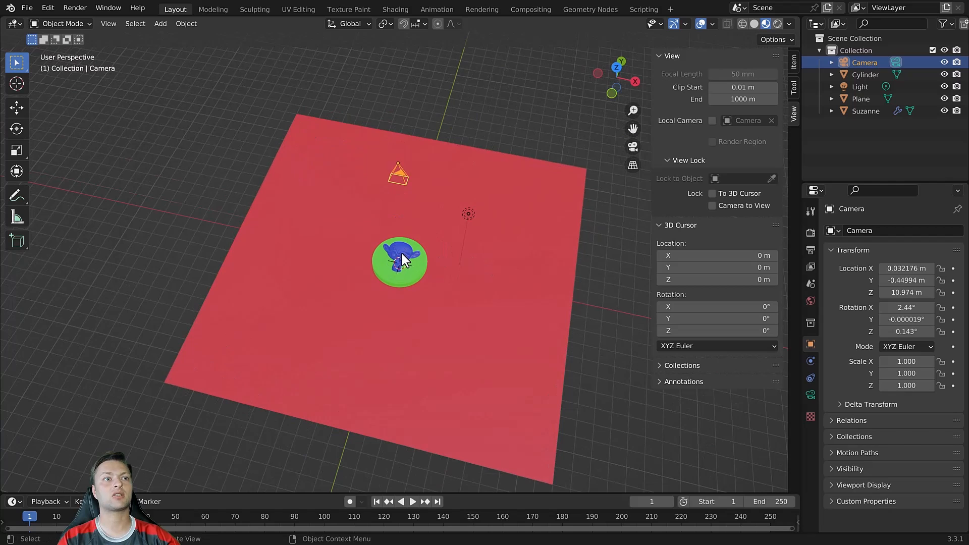
{"action": "left_click", "coordinate": [400, 260]}
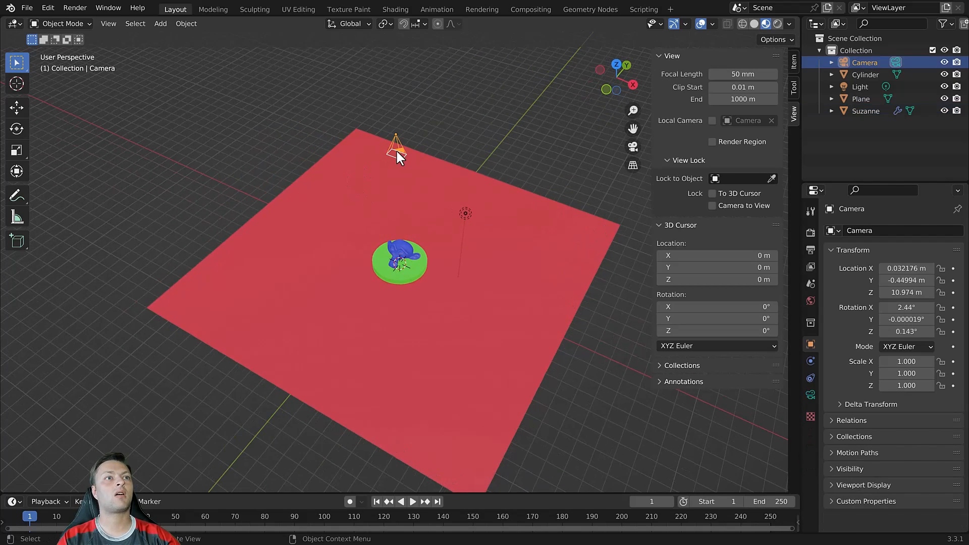
{"action": "left_click", "coordinate": [712, 205]}
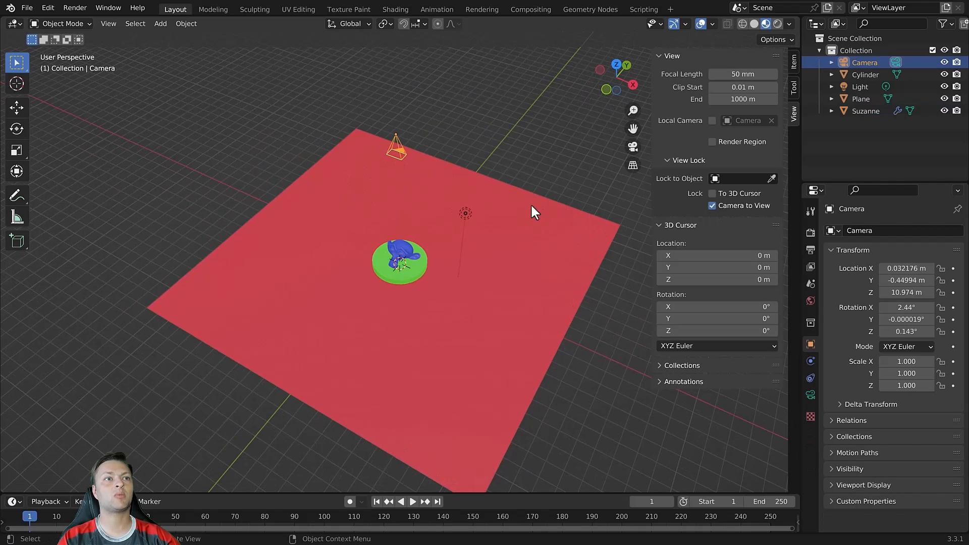
{"action": "mouse_move", "coordinate": [541, 198]}
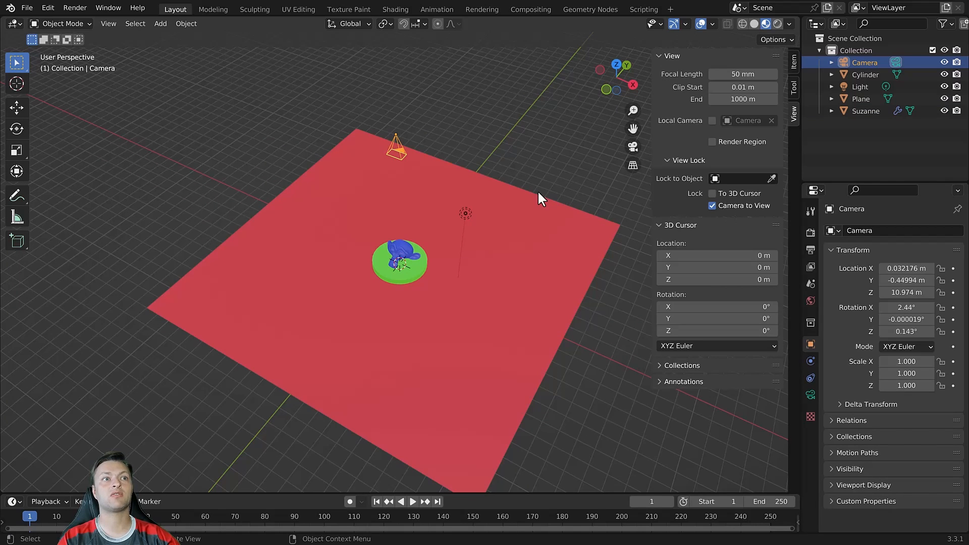